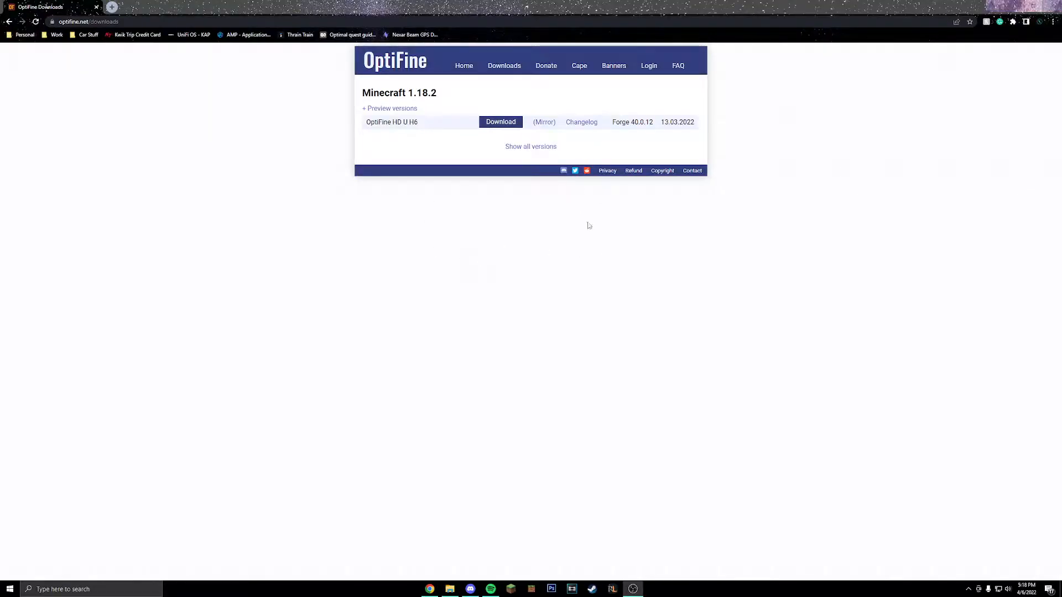
{"action": "mouse_move", "coordinate": [485, 141]}
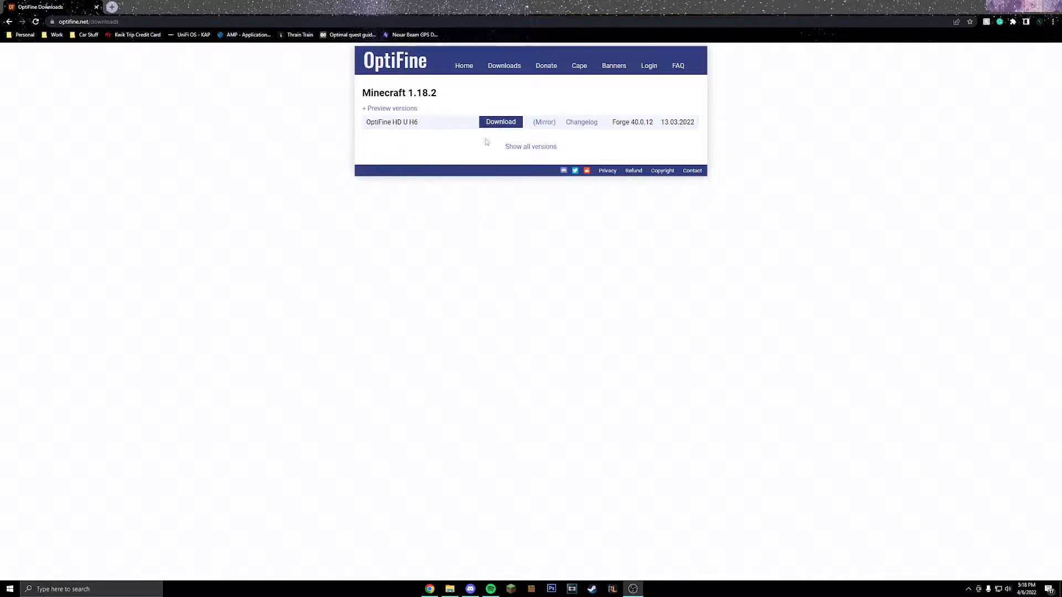
Download OptiFine HD U H6 for 1.18.2, skipping past the ad page.
{"action": "left_click", "coordinate": [501, 122]}
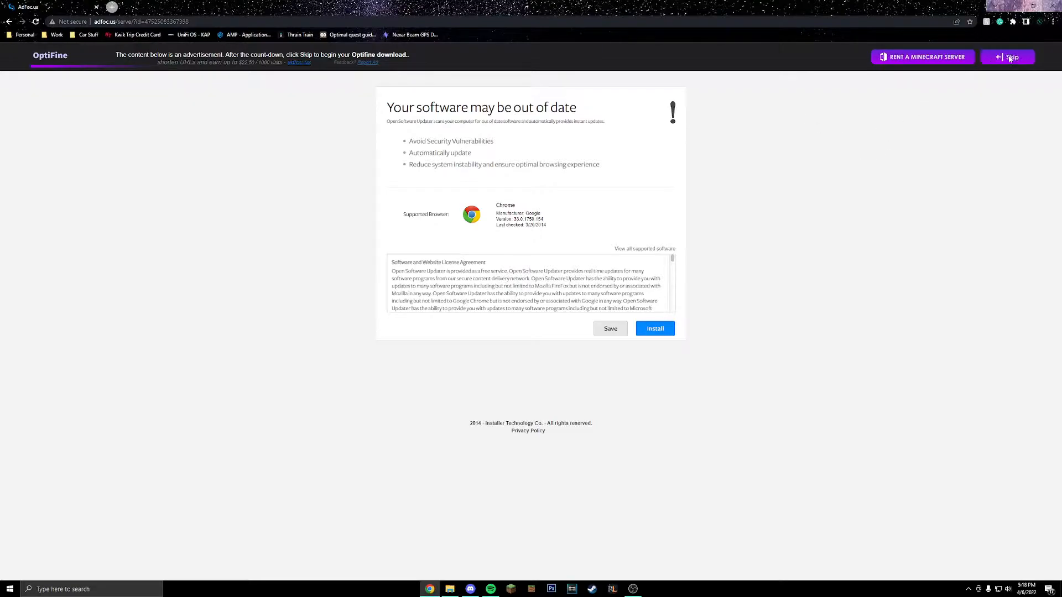
{"action": "left_click", "coordinate": [1010, 57]}
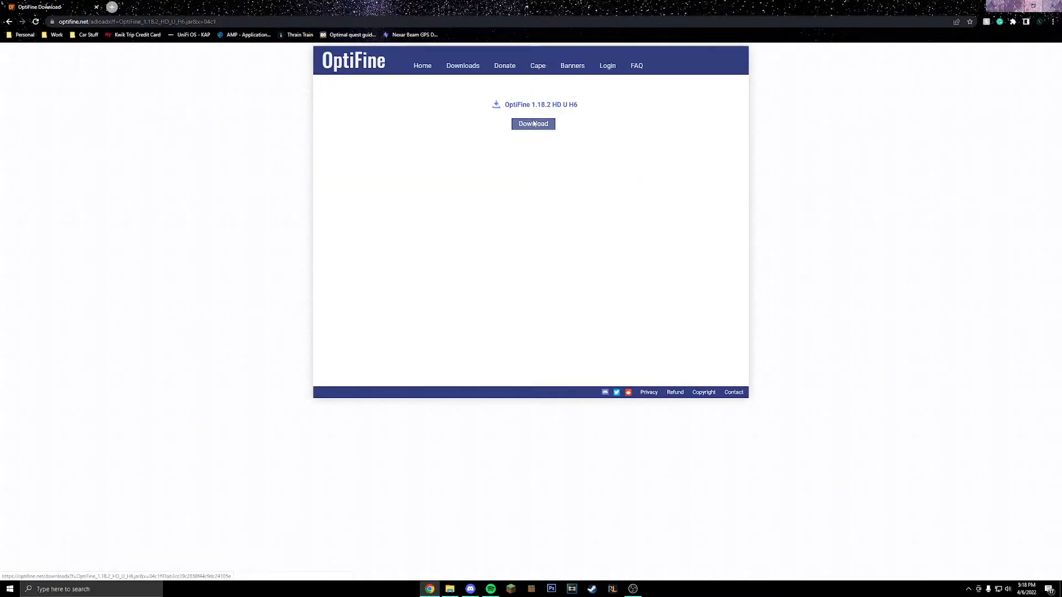
{"action": "left_click", "coordinate": [532, 124]}
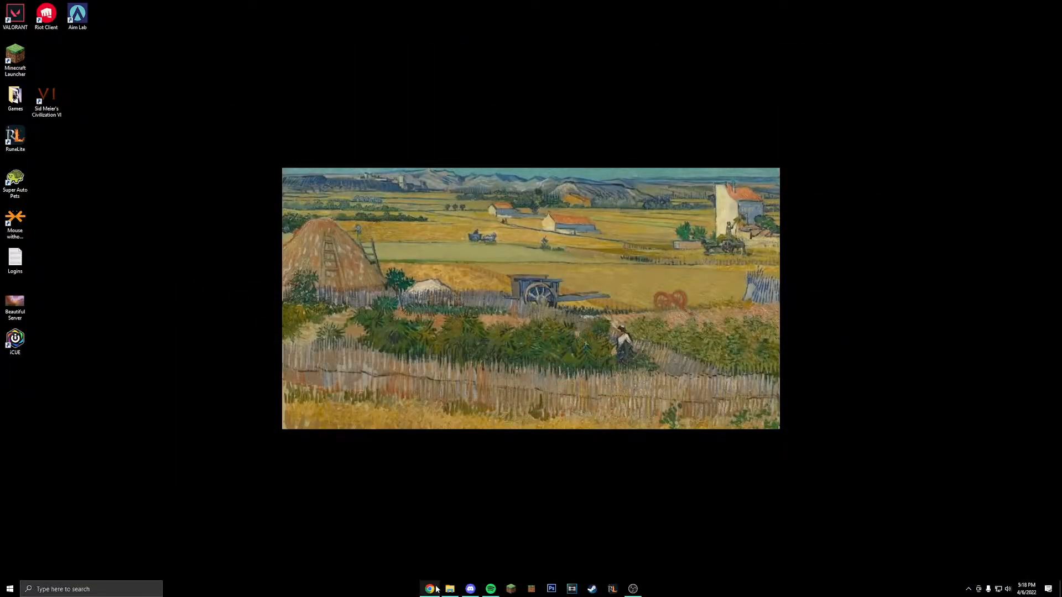
Find the OptiFine_1.18.2_HD_U_H6 file in Downloads and bring up its context menu.
{"action": "left_click", "coordinate": [449, 589]}
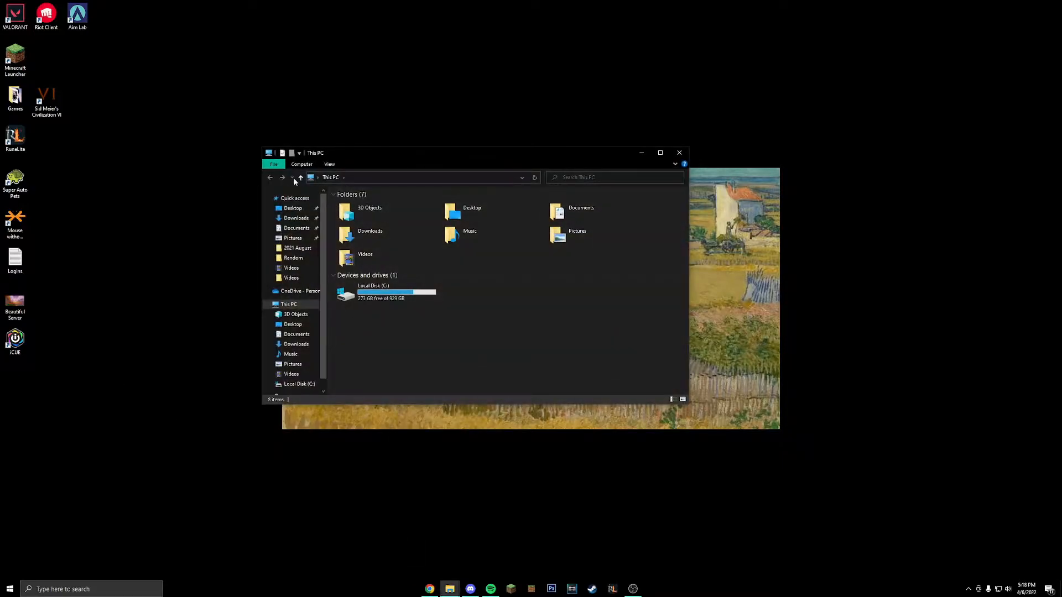
{"action": "left_click", "coordinate": [295, 218]}
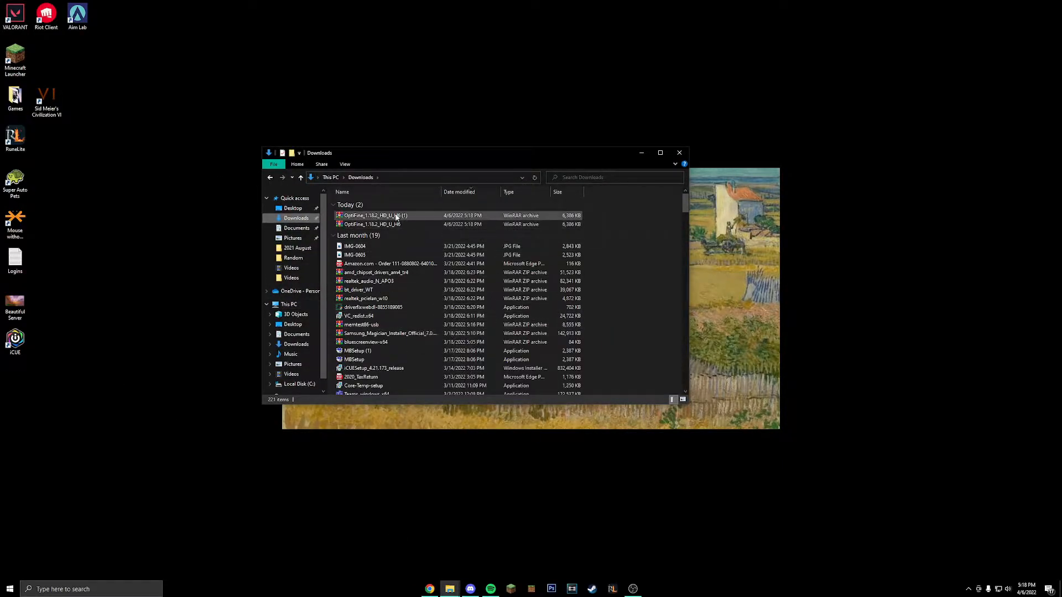
{"action": "mouse_move", "coordinate": [372, 224]}
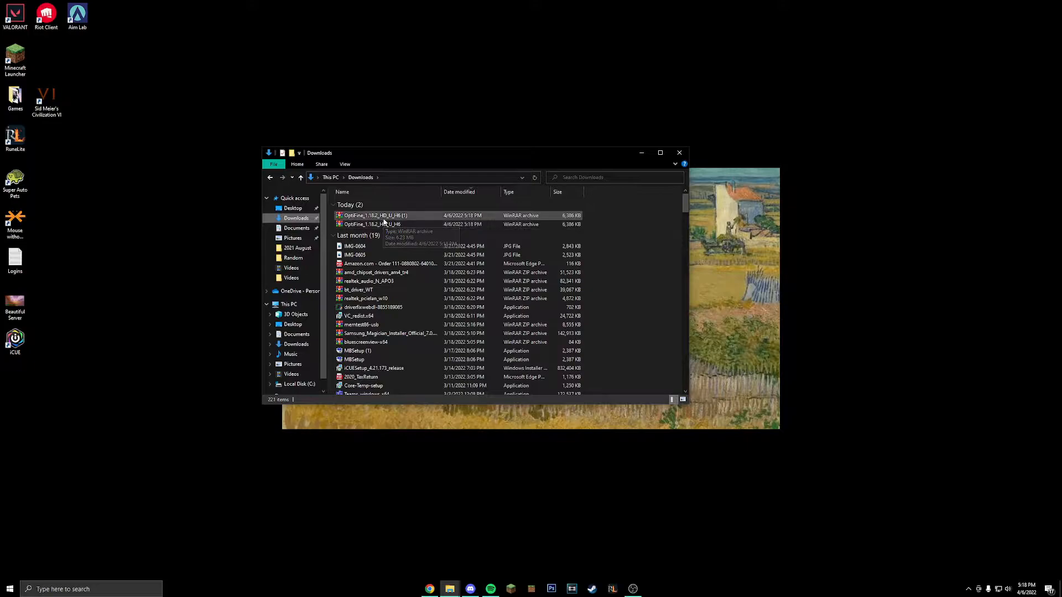
{"action": "right_click", "coordinate": [372, 224]}
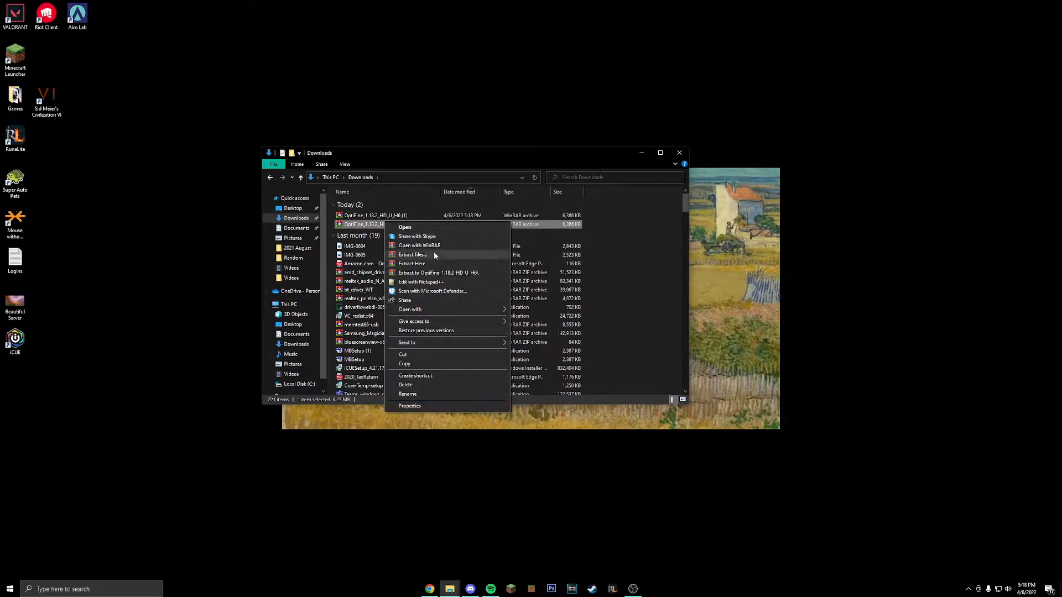
{"action": "mouse_move", "coordinate": [415, 227]}
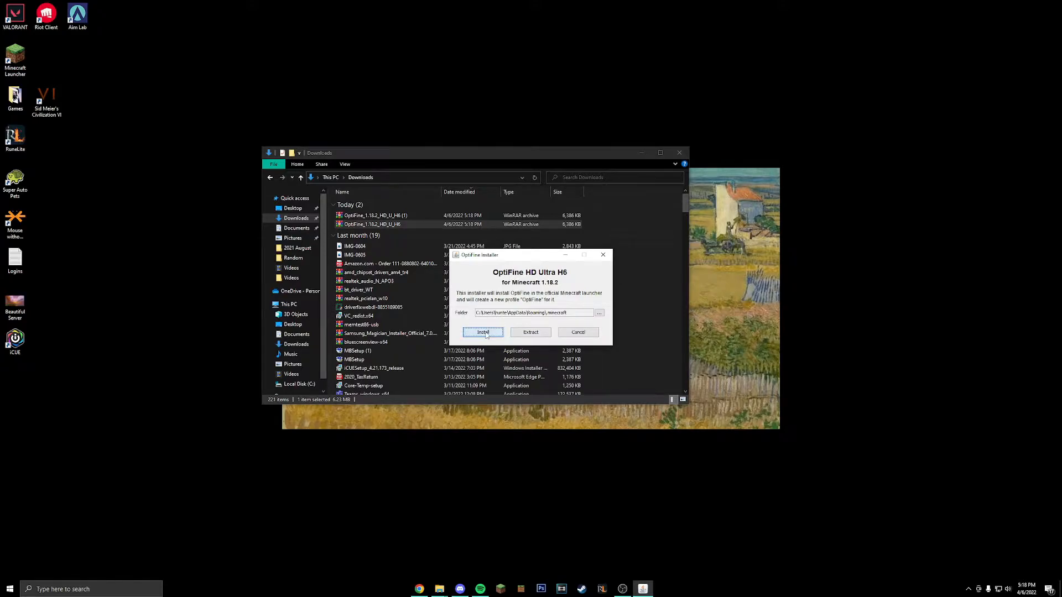
Install OptiFine HD Ultra H6 for 1.18.2 and dismiss the success message.
{"action": "left_click", "coordinate": [482, 331]}
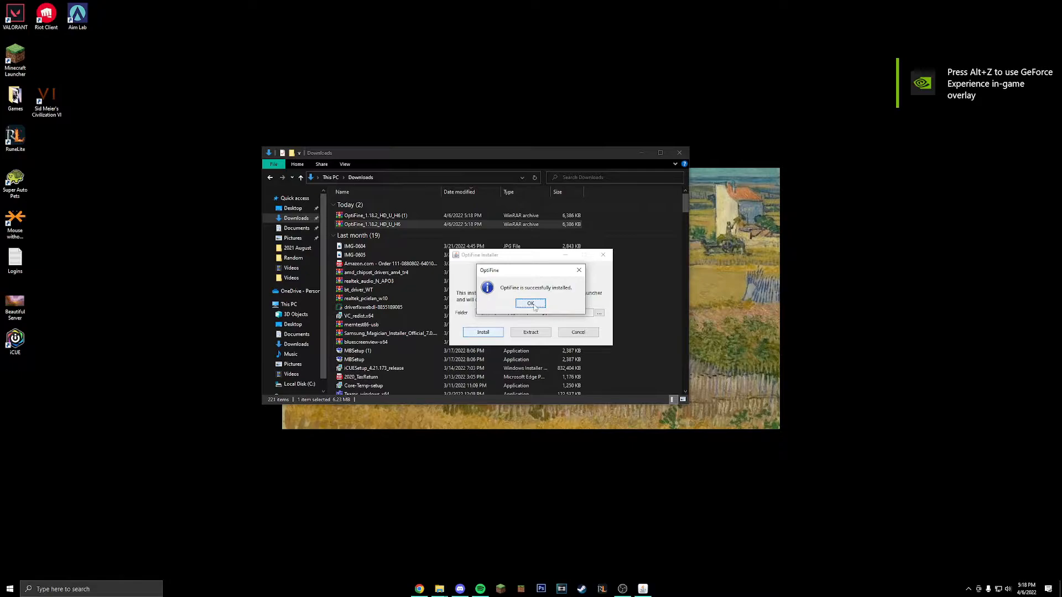
{"action": "left_click", "coordinate": [530, 303]}
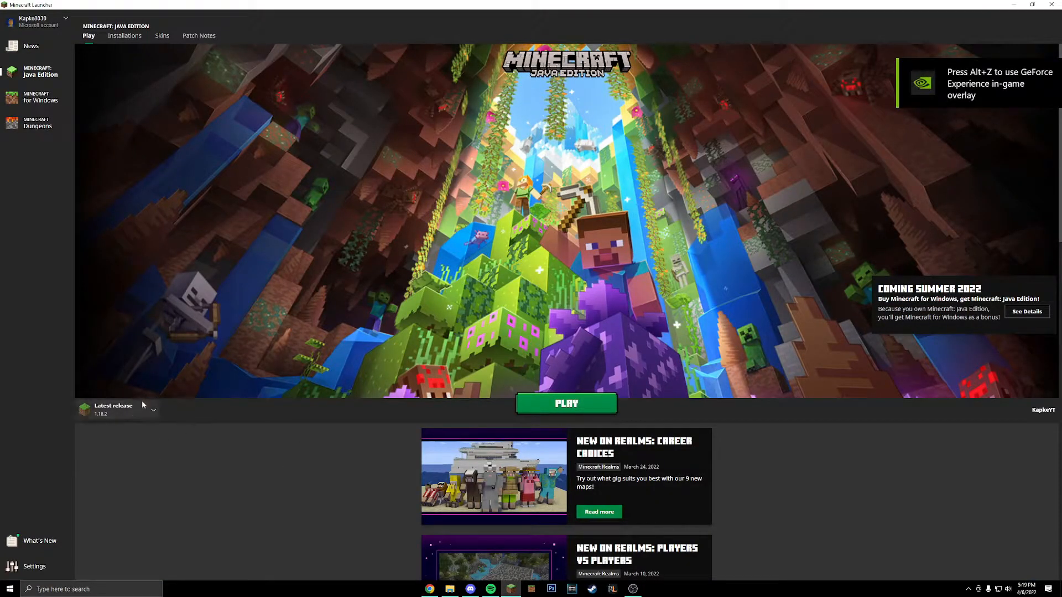
Select the OptiFine installation in the launcher and launch Minecraft 1.18.2.
{"action": "left_click", "coordinate": [153, 410]}
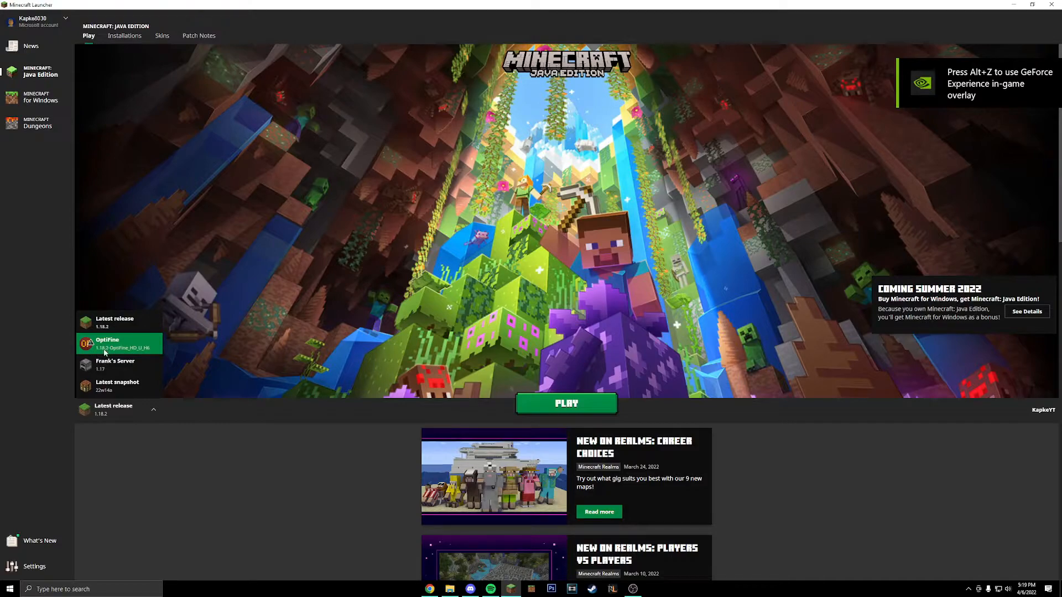
{"action": "left_click", "coordinate": [106, 343]}
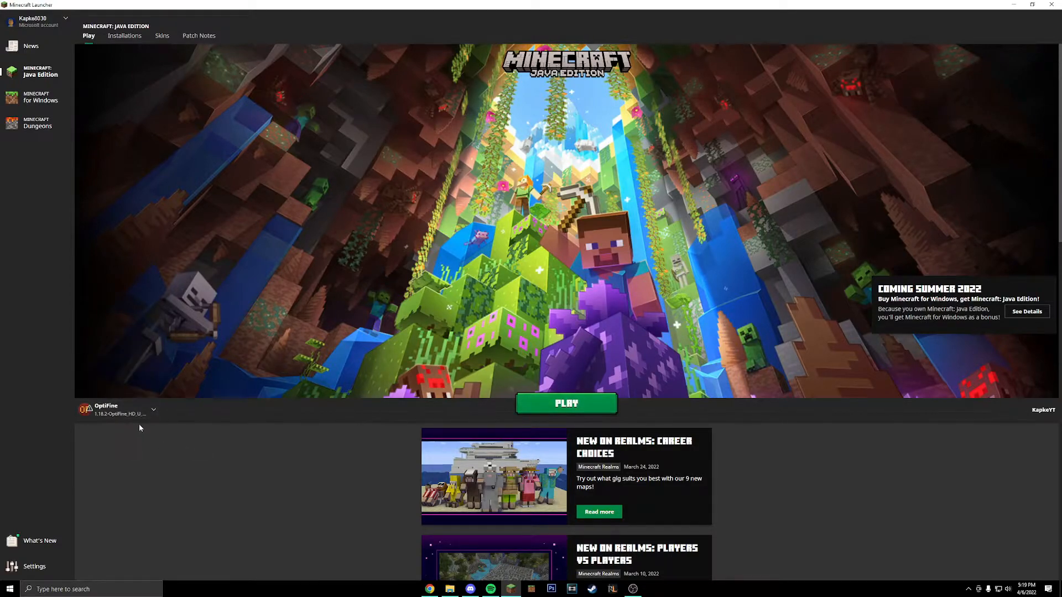
{"action": "left_click", "coordinate": [566, 403]}
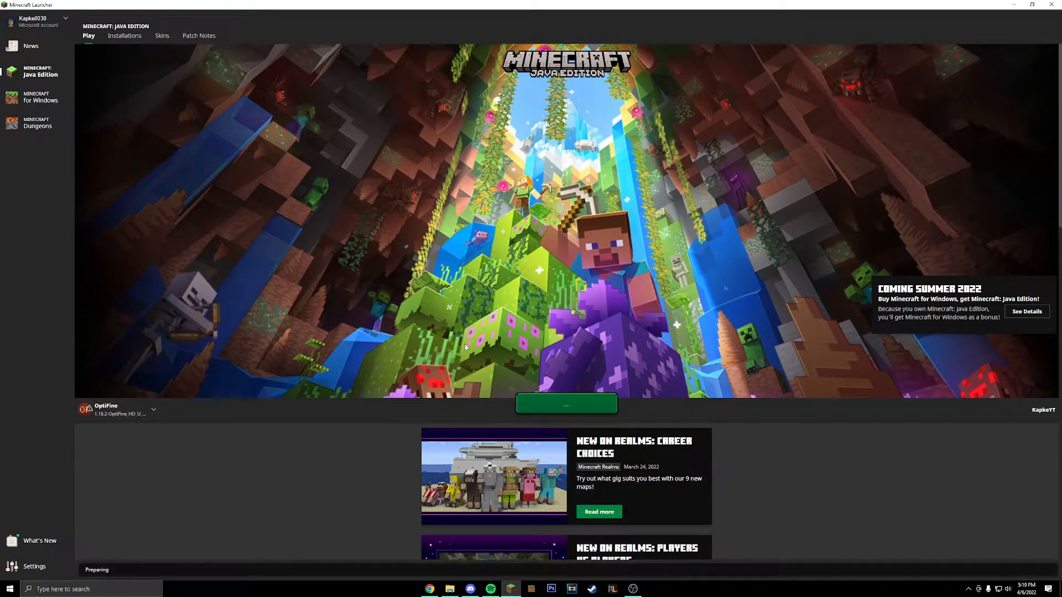
{"action": "left_click", "coordinate": [565, 403]}
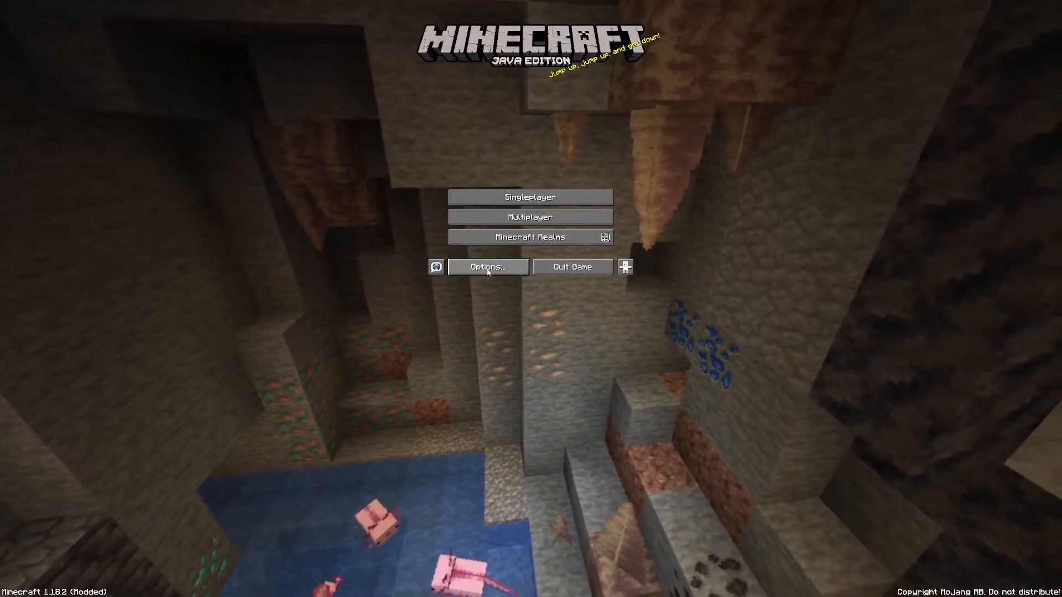
{"action": "left_click", "coordinate": [488, 266]}
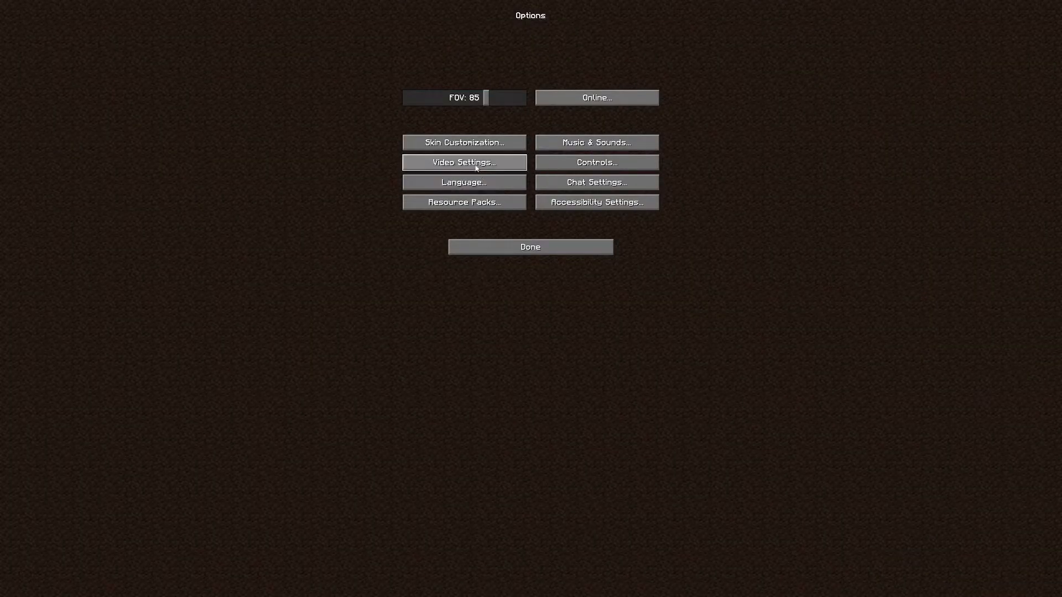
{"action": "left_click", "coordinate": [463, 163]}
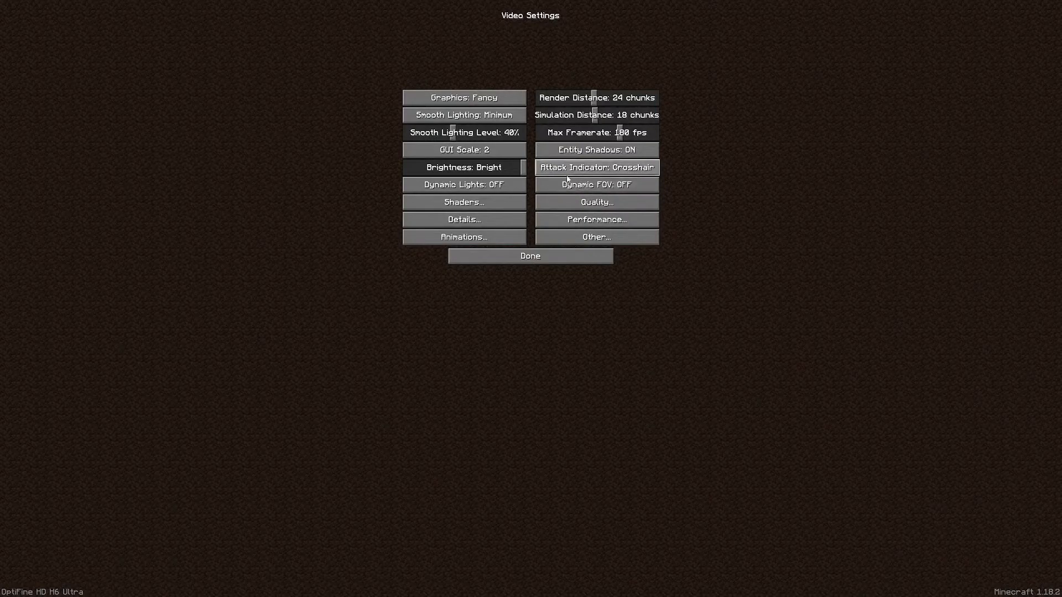
{"action": "mouse_move", "coordinate": [704, 196]}
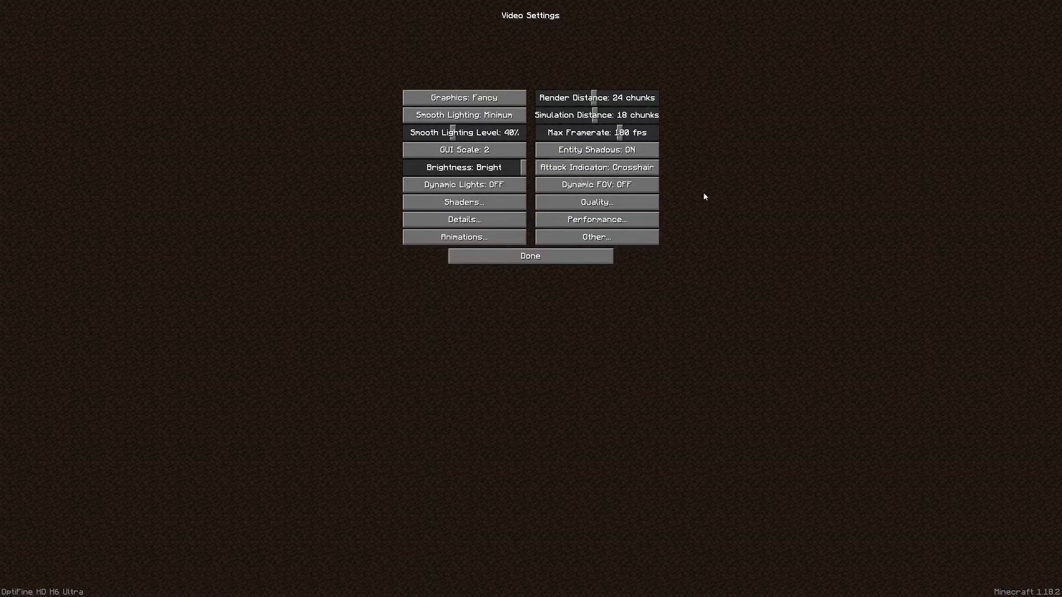
{"action": "left_click", "coordinate": [595, 220]}
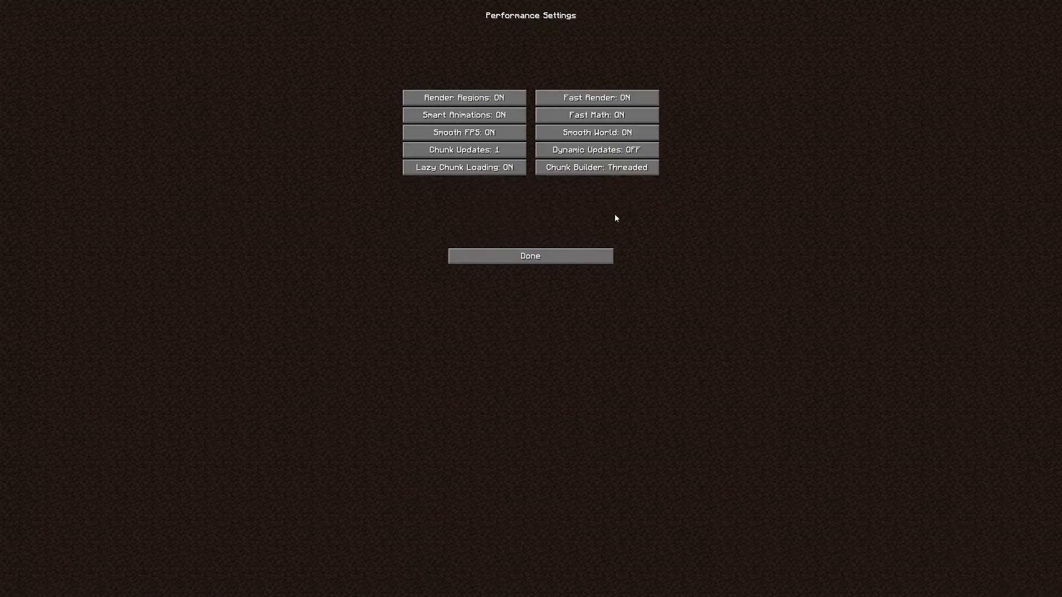
{"action": "mouse_move", "coordinate": [464, 98]}
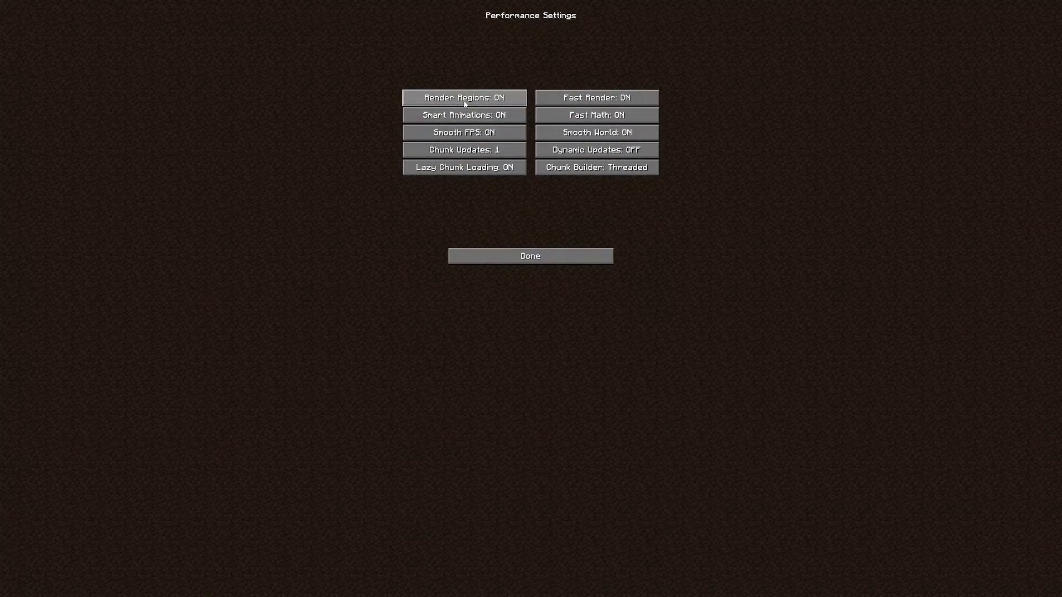
{"action": "mouse_move", "coordinate": [464, 114]}
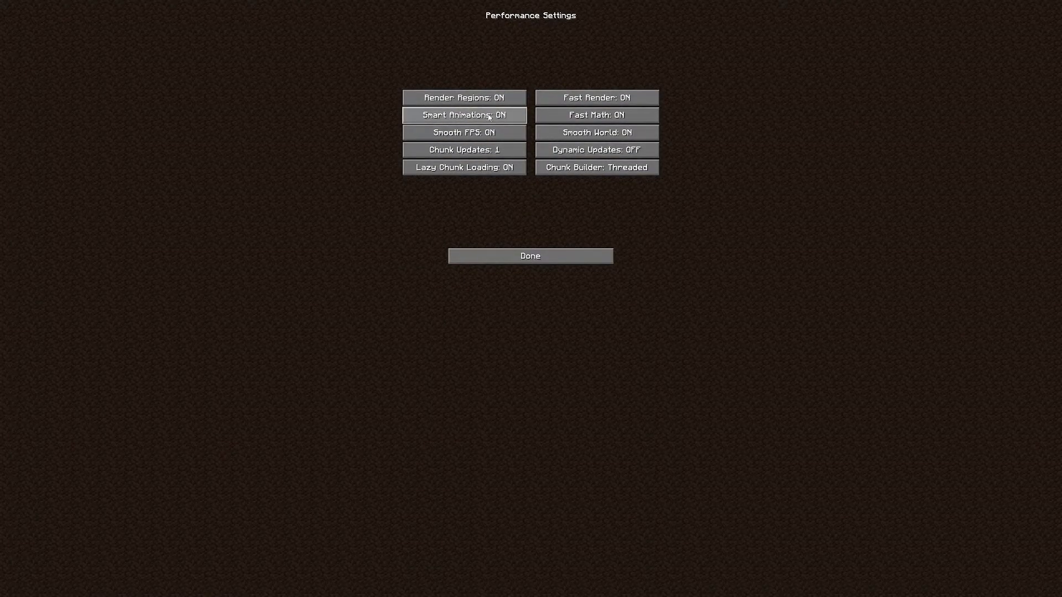
{"action": "mouse_move", "coordinate": [596, 132]}
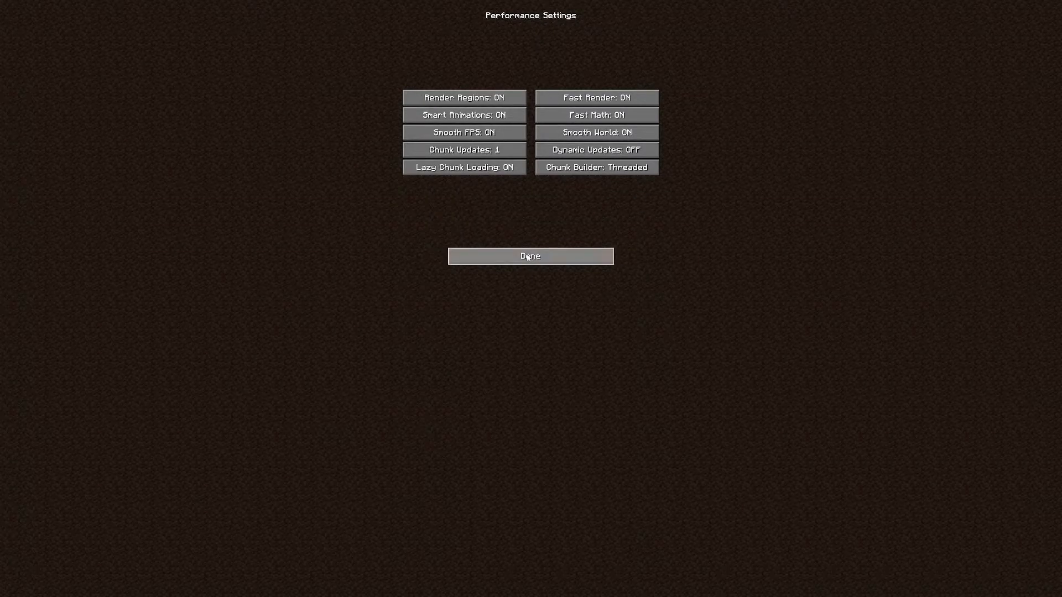
{"action": "left_click", "coordinate": [530, 256]}
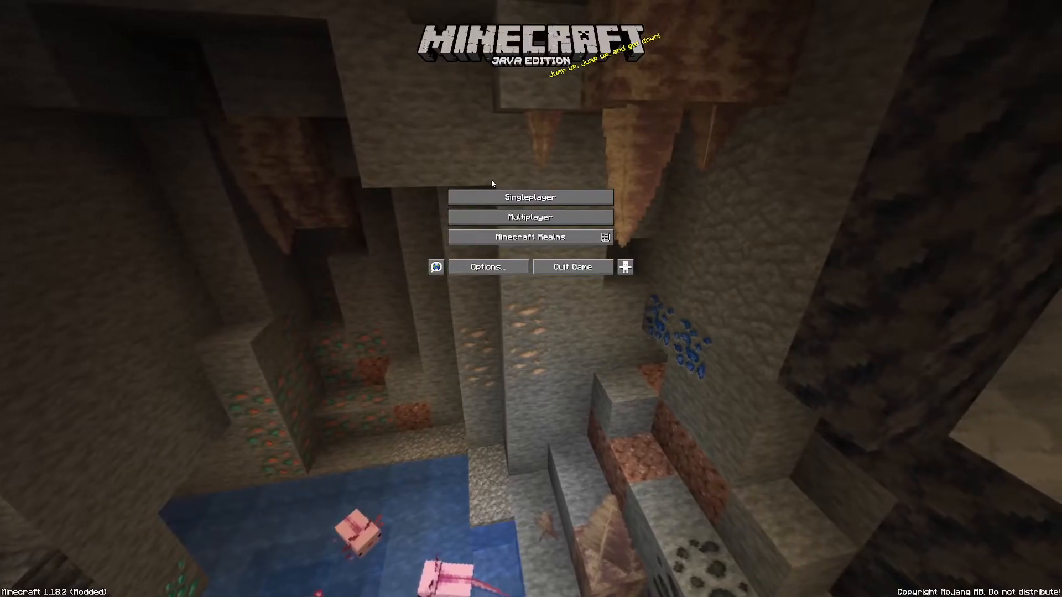
Open the 1.18.2 survival world from the Singleplayer list.
{"action": "left_click", "coordinate": [531, 196]}
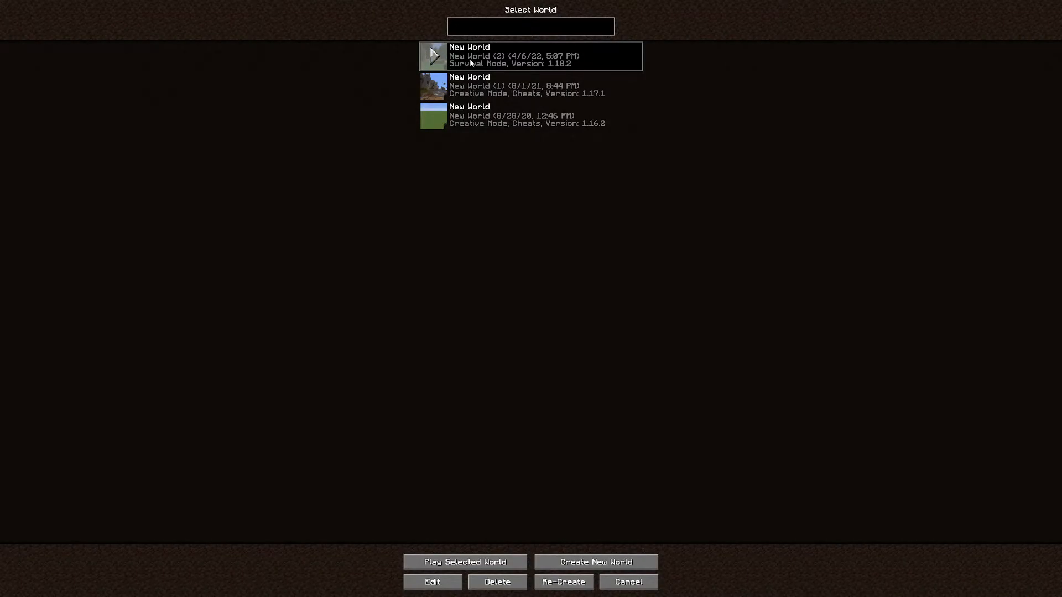
{"action": "left_click", "coordinate": [465, 562]}
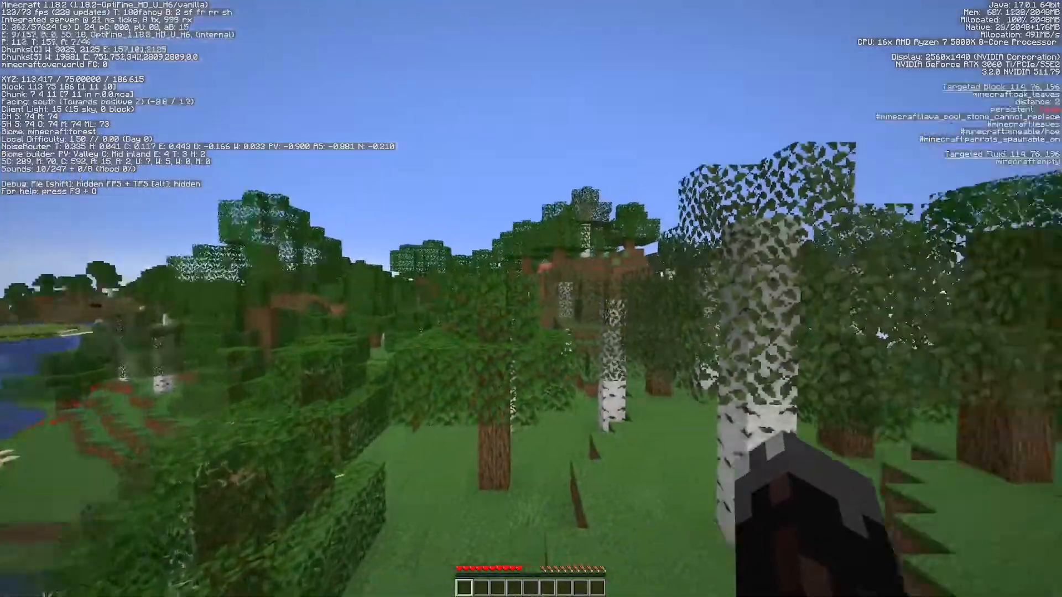
{"action": "mouse_move", "coordinate": [531, 299]}
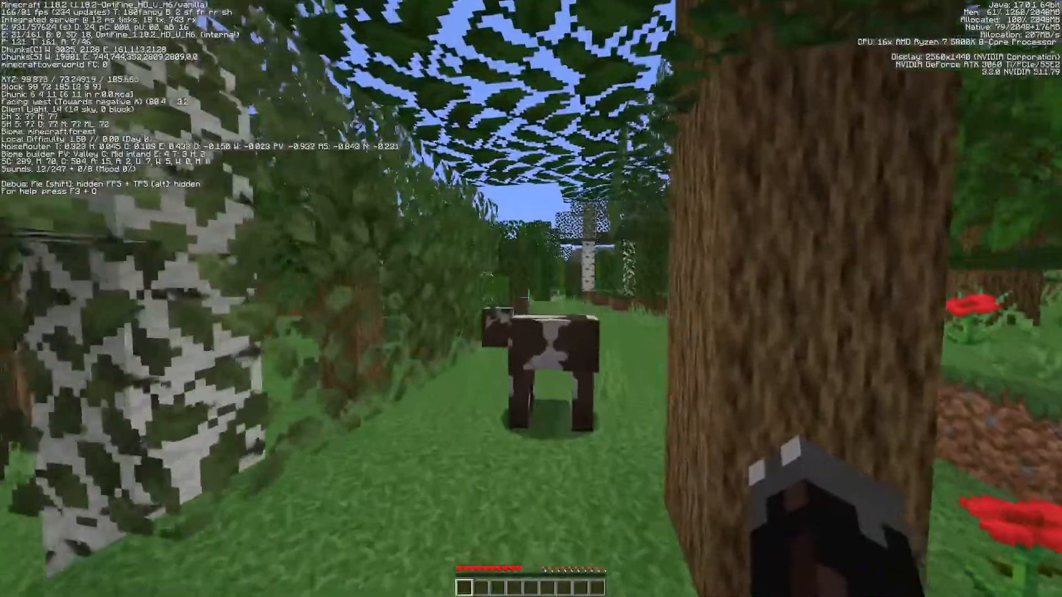
{"action": "key", "text": "Escape"}
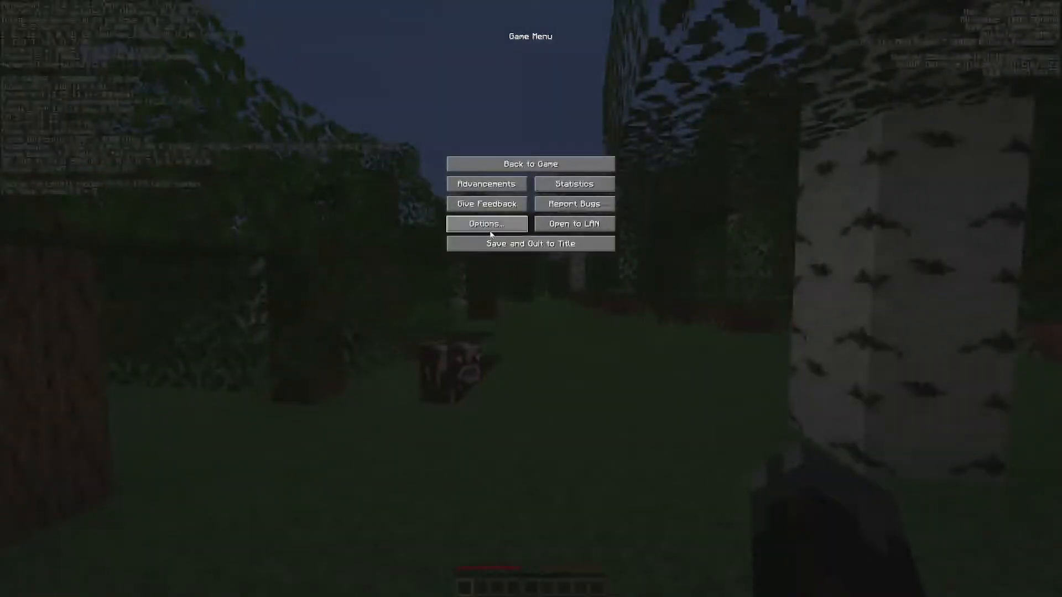
{"action": "left_click", "coordinate": [485, 223]}
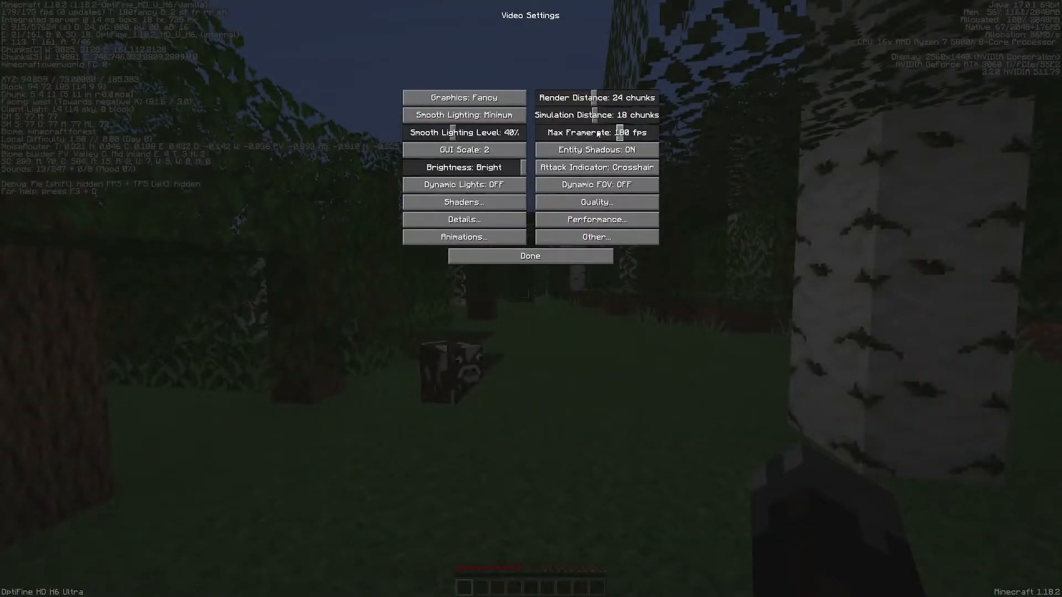
{"action": "left_click", "coordinate": [596, 237]}
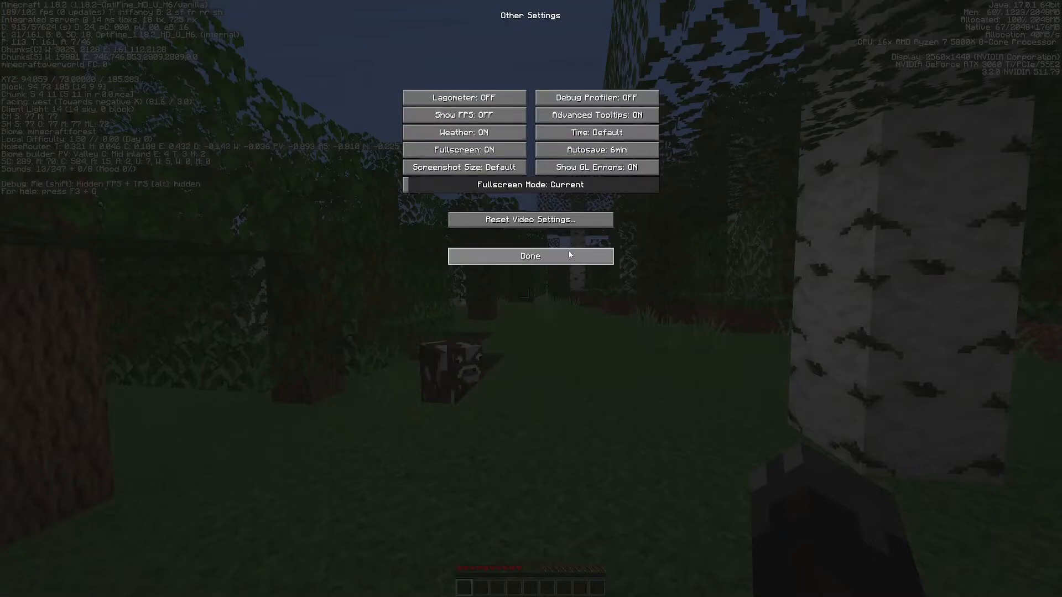
{"action": "left_click", "coordinate": [530, 256]}
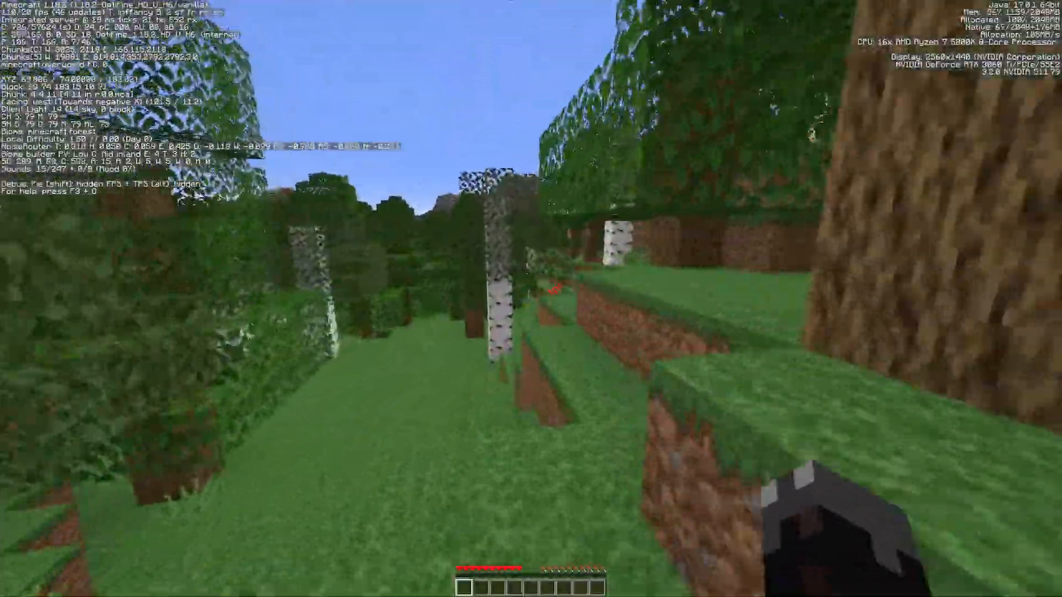
{"action": "mouse_move", "coordinate": [531, 299]}
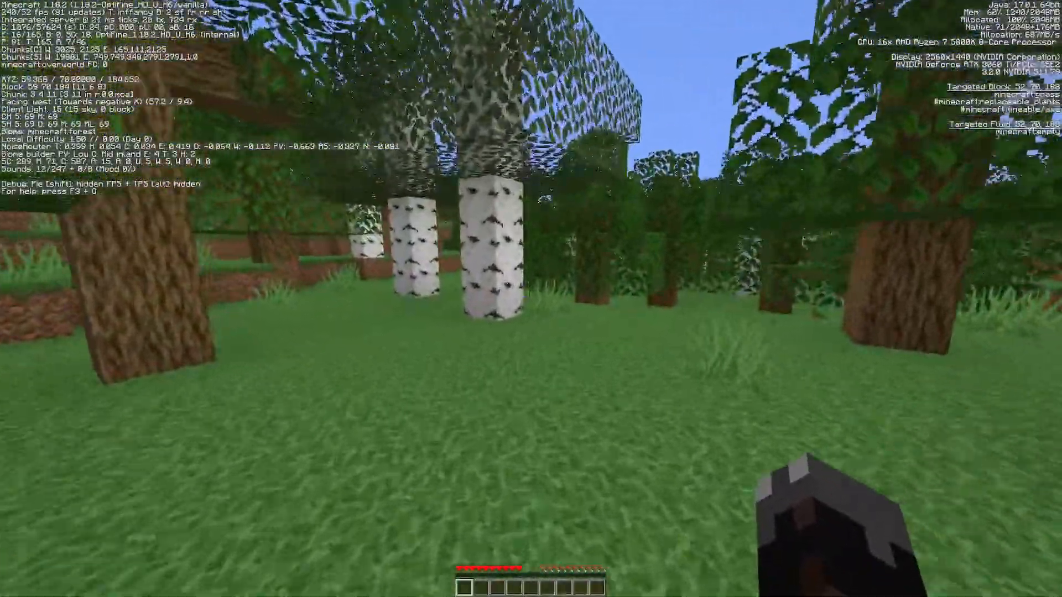